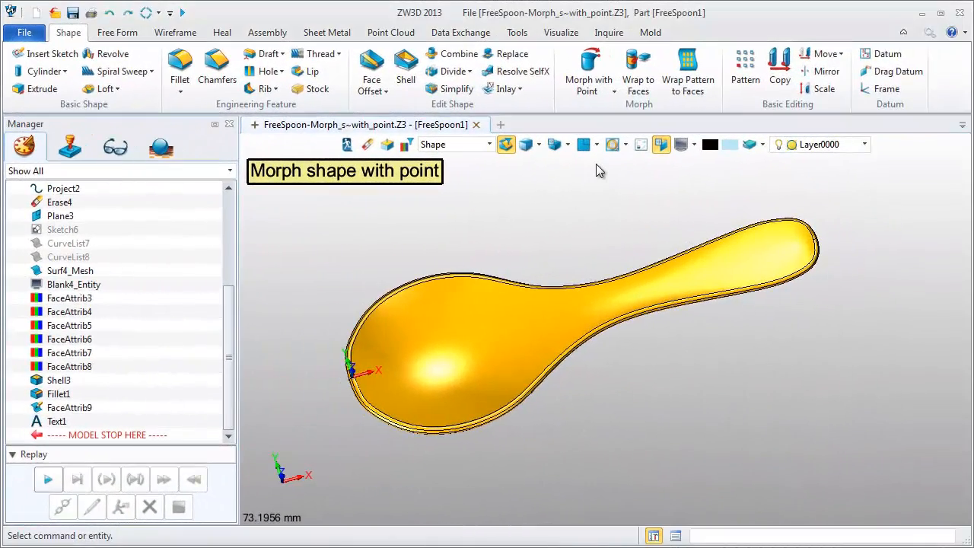
Curve the spoon's handle upward with a straight-move Morph with Point, creating Morph6.
{"action": "left_click", "coordinate": [588, 69]}
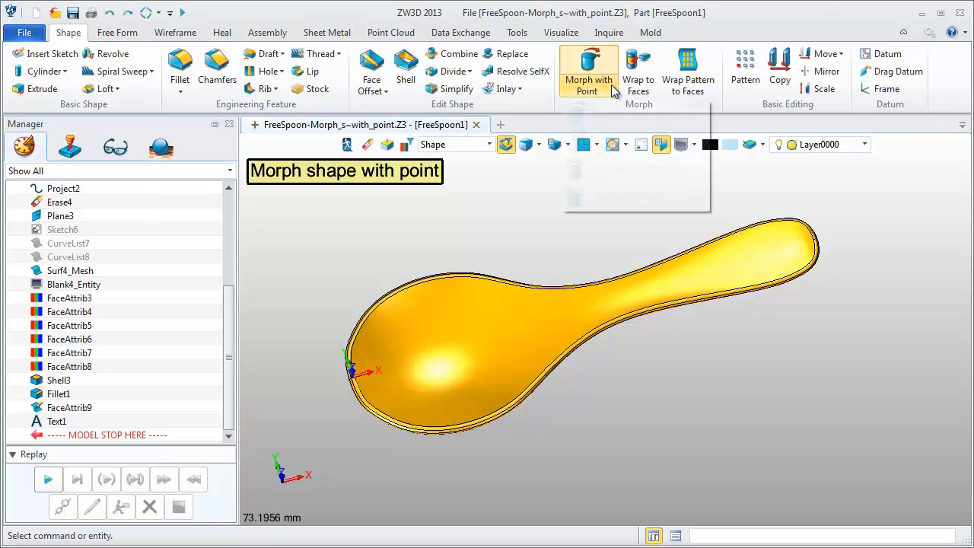
{"action": "left_click", "coordinate": [588, 68]}
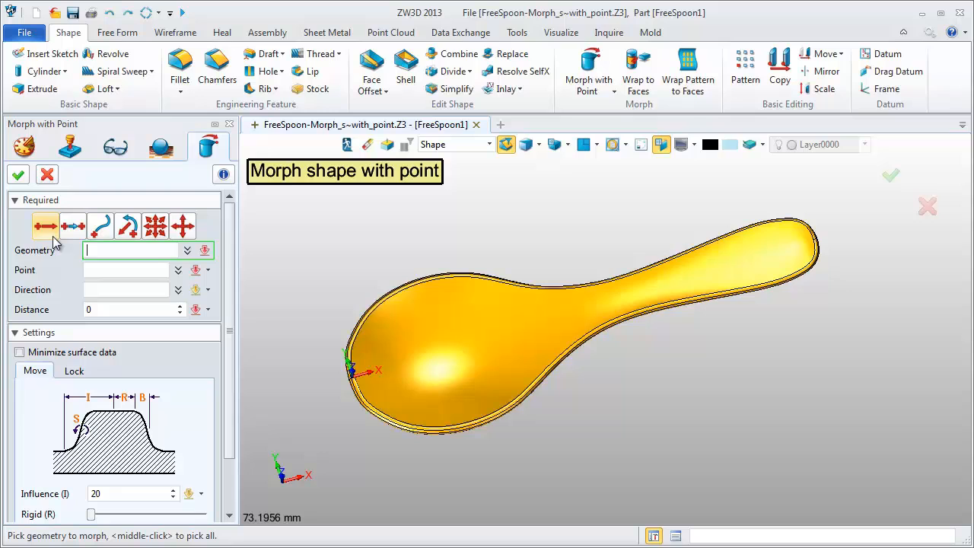
{"action": "left_click", "coordinate": [44, 226]}
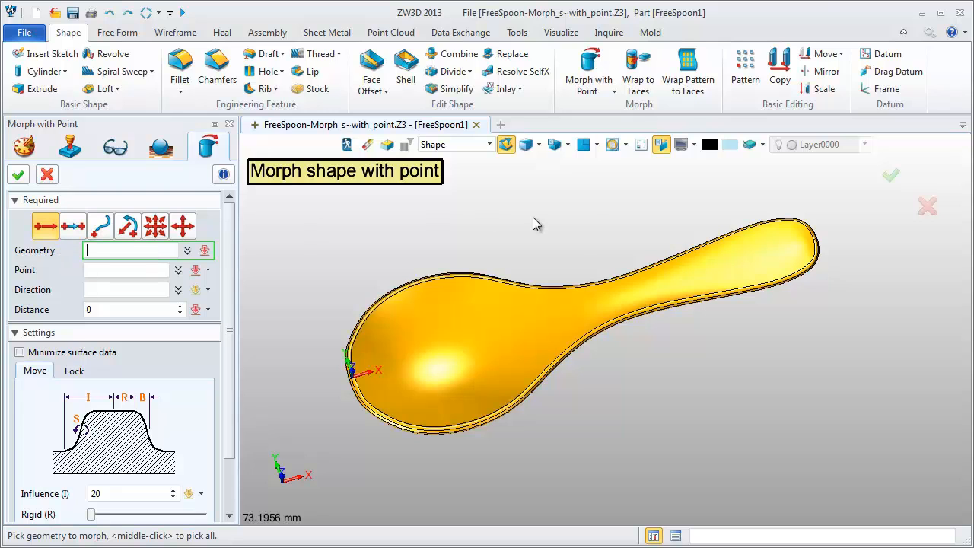
{"action": "left_click", "coordinate": [533, 320]}
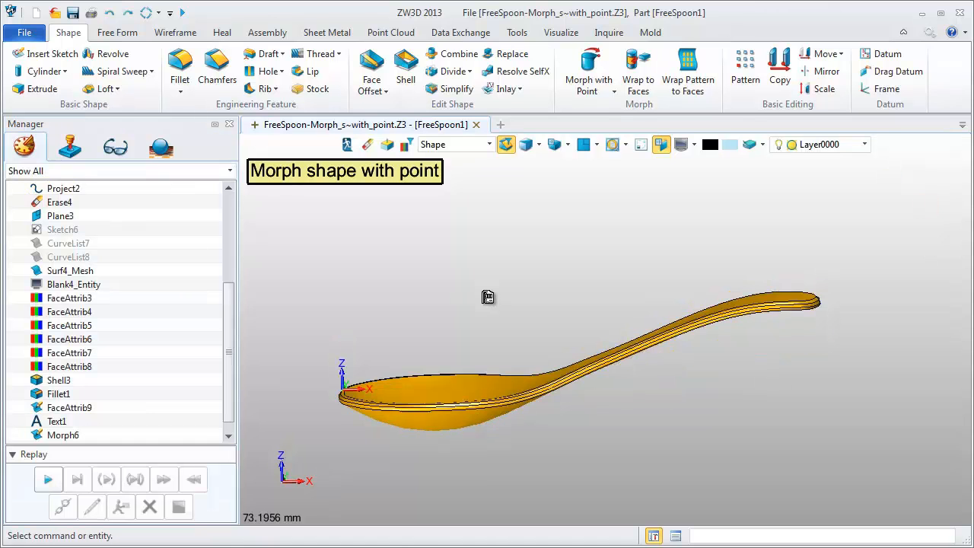
Point-morph the spoon's rim downward with distance -10, influence 78 and an adjusted slope.
{"action": "left_click_drag", "start_coordinate": [487, 297], "coordinate": [516, 320]}
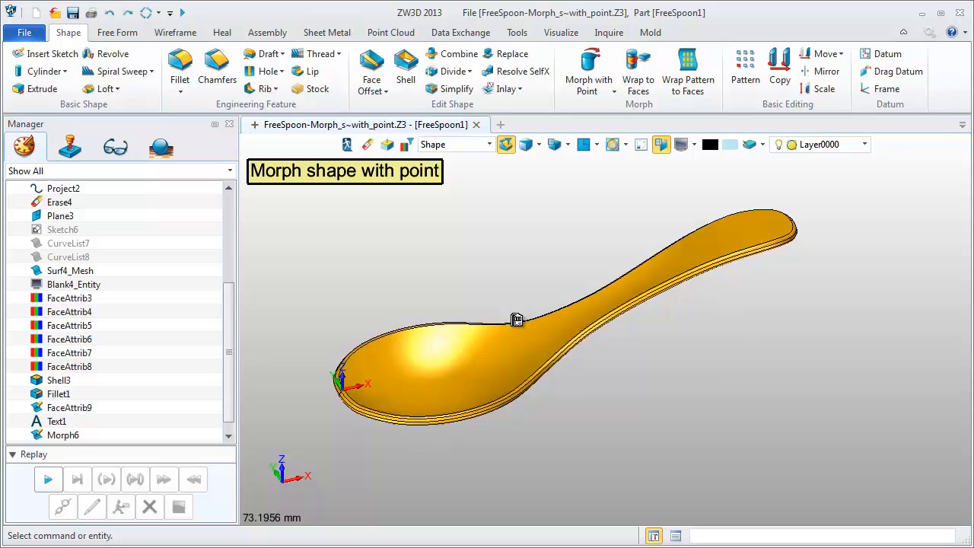
{"action": "left_click", "coordinate": [614, 91]}
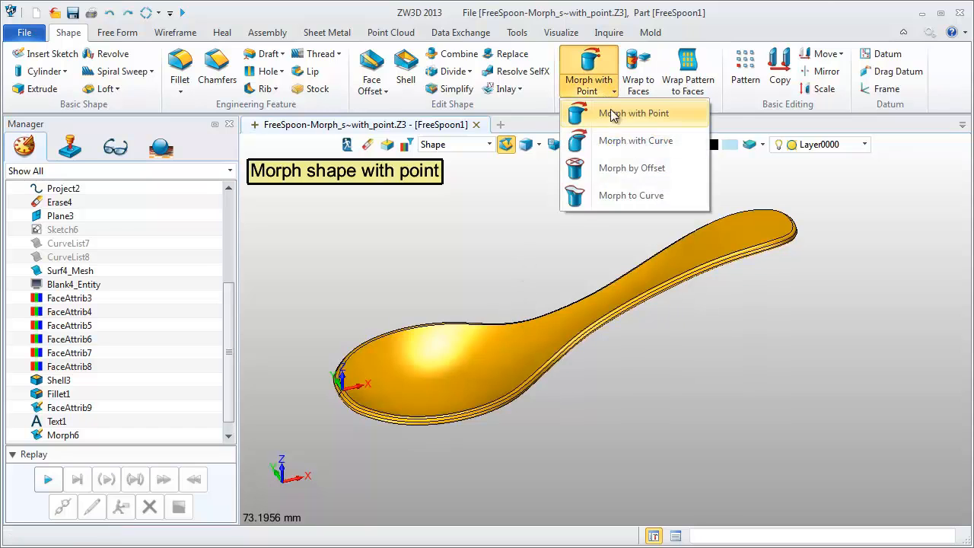
{"action": "left_click", "coordinate": [635, 112]}
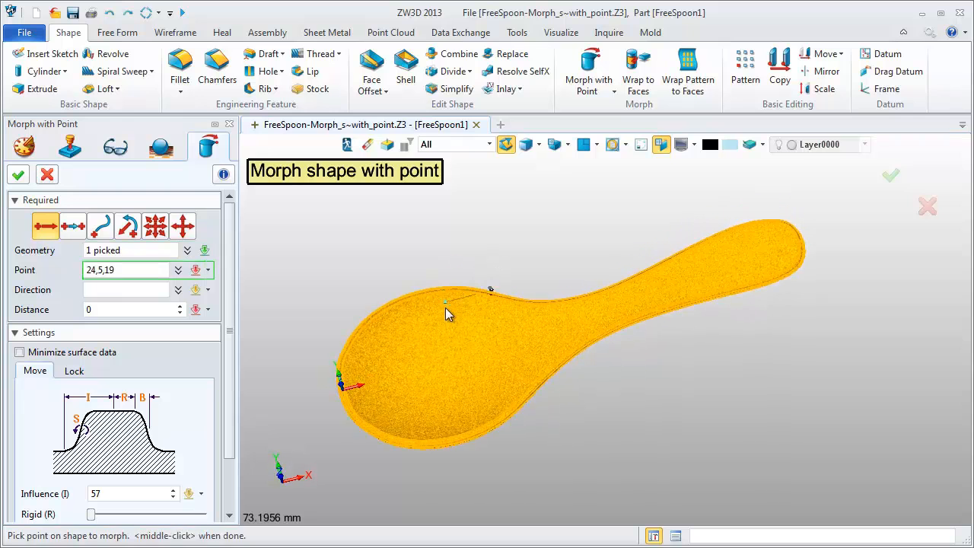
{"action": "left_click", "coordinate": [447, 381]}
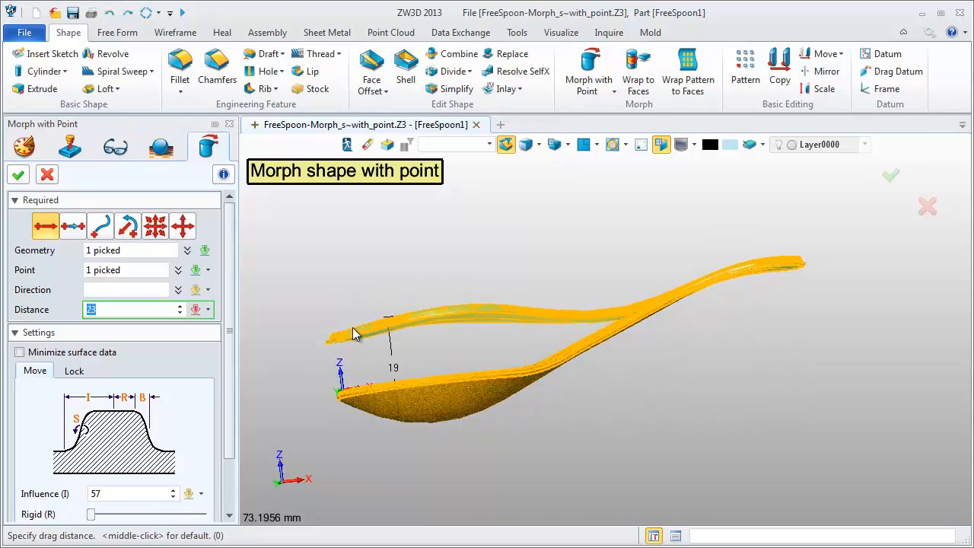
{"action": "left_click_drag", "start_coordinate": [354, 335], "coordinate": [388, 411]}
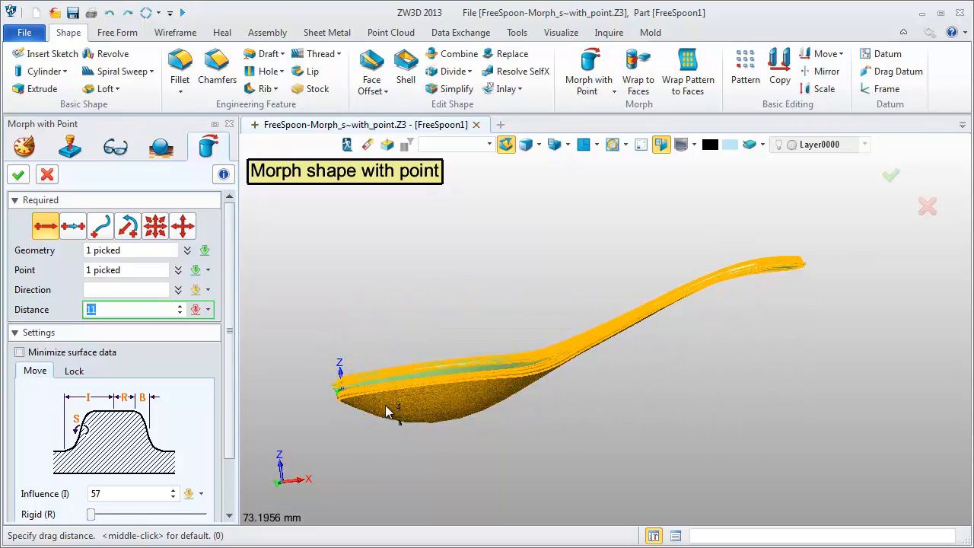
{"action": "left_click_drag", "start_coordinate": [399, 426], "coordinate": [416, 477]}
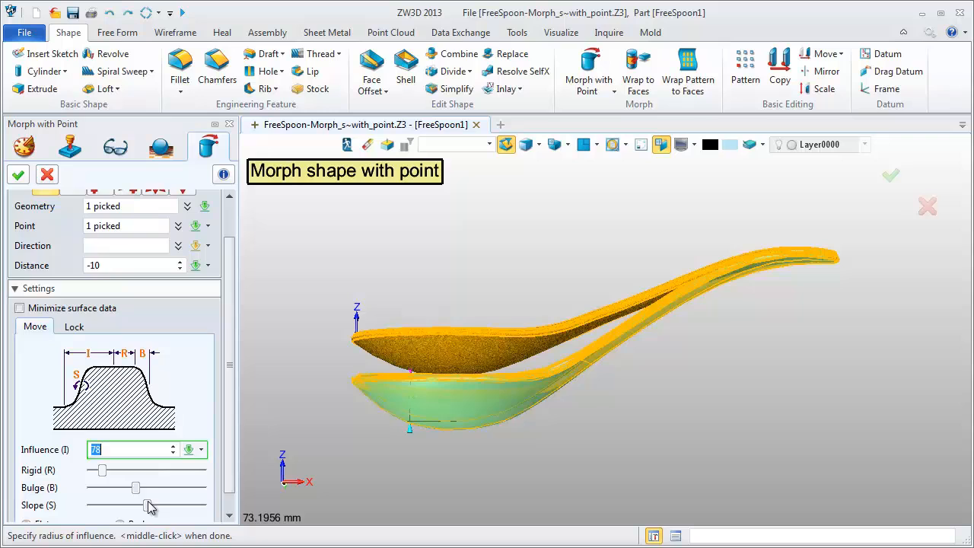
{"action": "left_click_drag", "start_coordinate": [136, 487], "coordinate": [146, 490]}
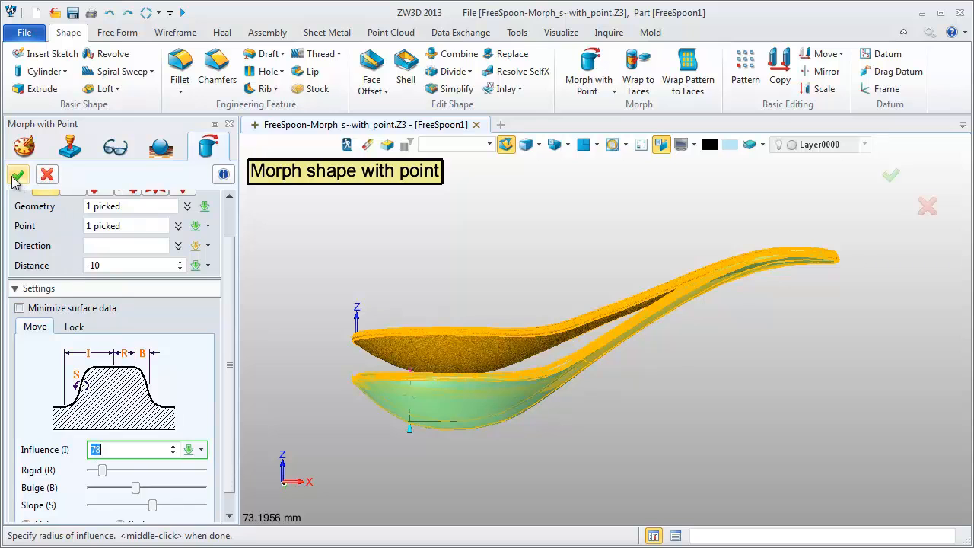
{"action": "left_click", "coordinate": [19, 174]}
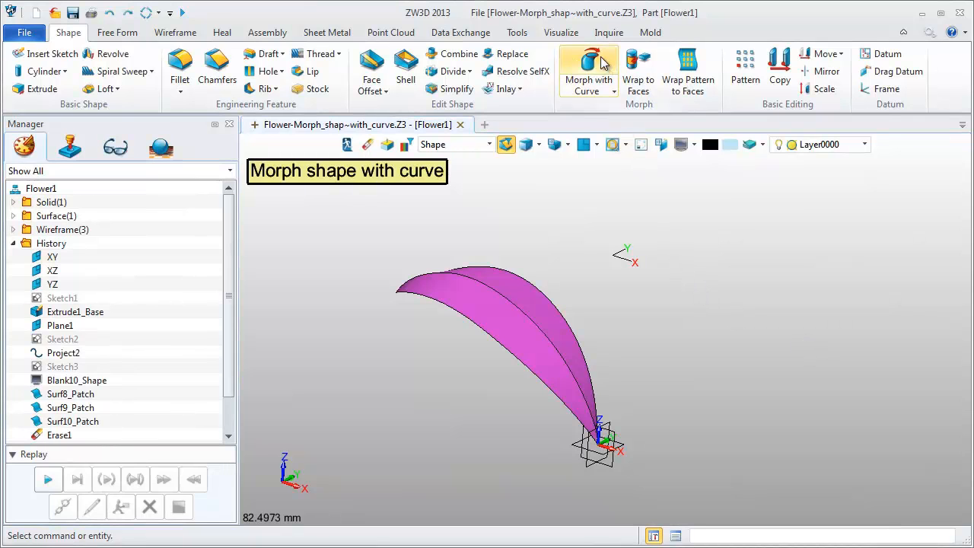
Morph the petal along its two curves in the Z direction, distance 7, influence 22.
{"action": "left_click", "coordinate": [613, 91]}
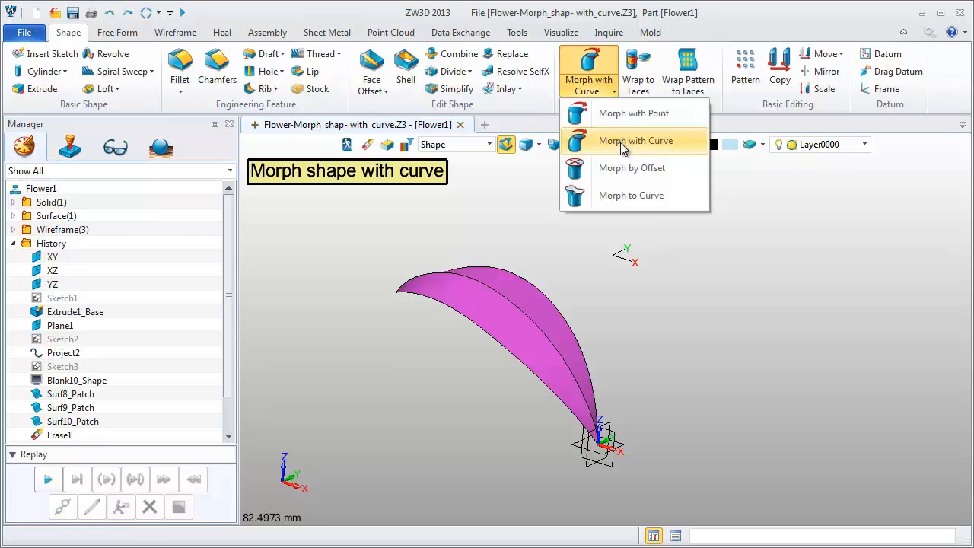
{"action": "left_click", "coordinate": [634, 140]}
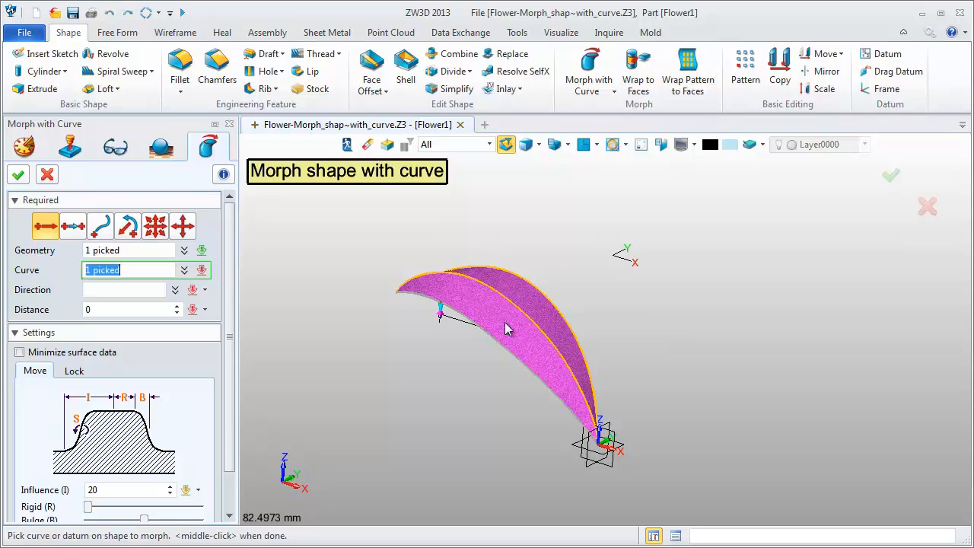
{"action": "left_click", "coordinate": [510, 287]}
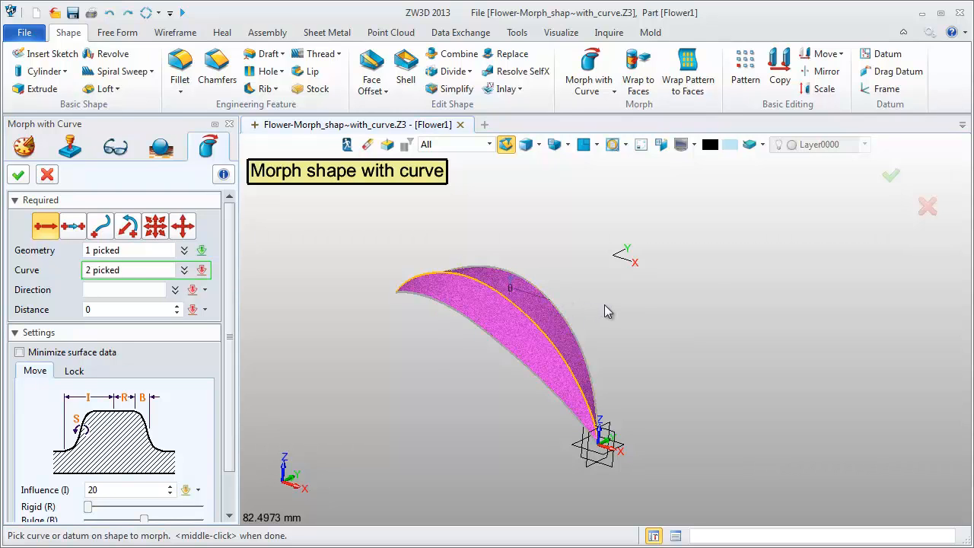
{"action": "left_click", "coordinate": [197, 289]}
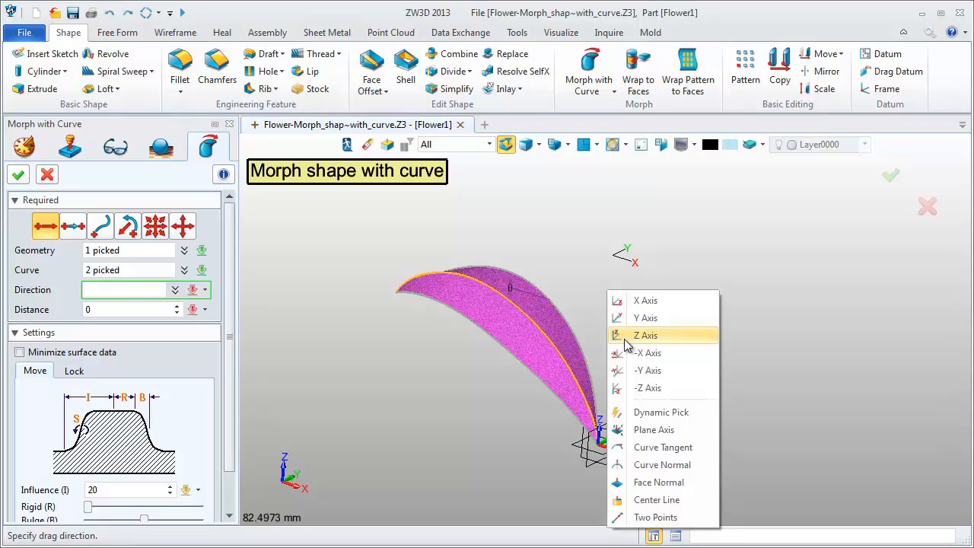
{"action": "left_click", "coordinate": [646, 335]}
{"action": "type", "text": "22"}
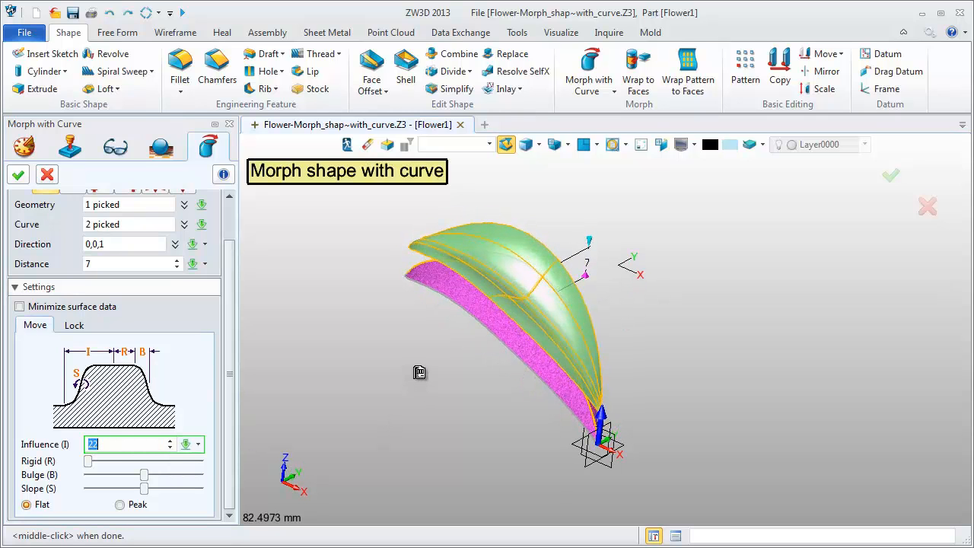
{"action": "left_click", "coordinate": [18, 174]}
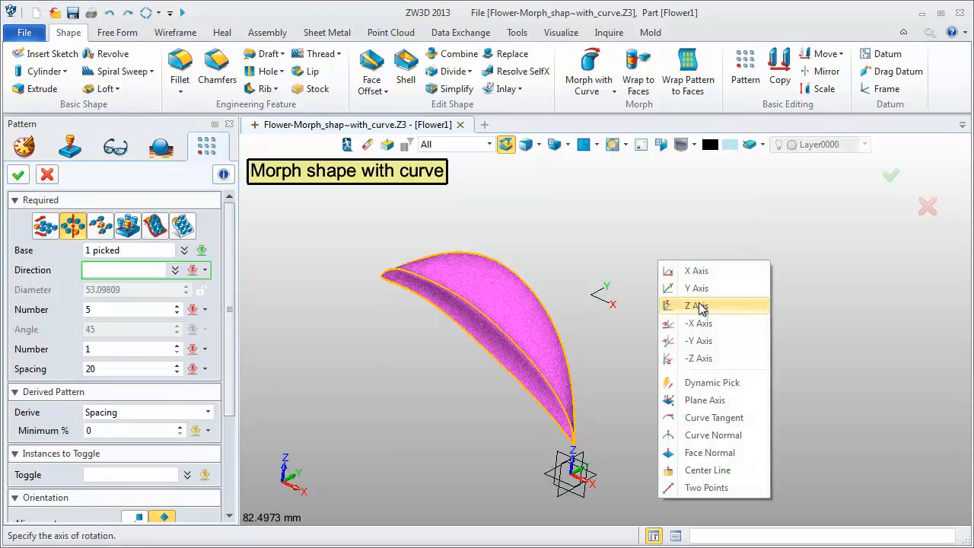
Create a circular pattern of 5 petals around the Z axis.
{"action": "left_click", "coordinate": [697, 305]}
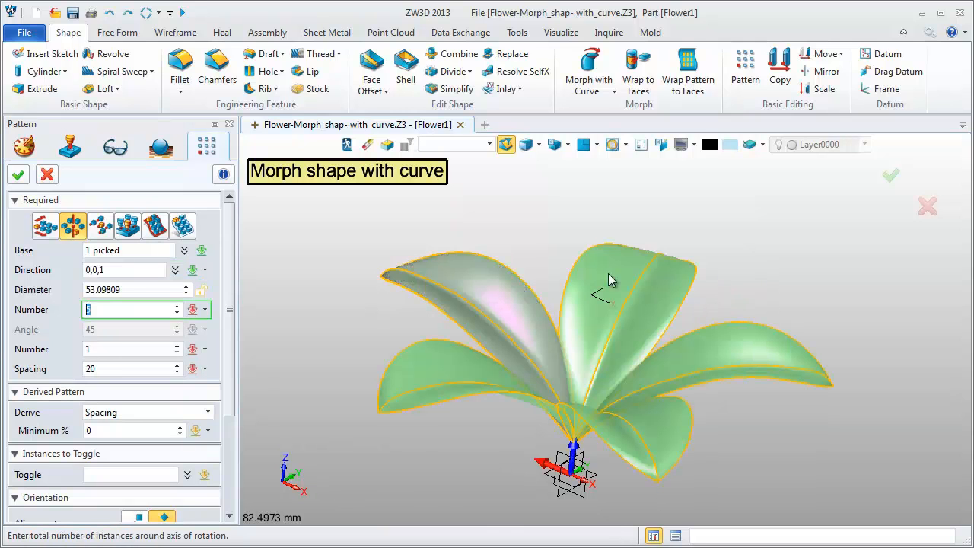
{"action": "type", "text": "5"}
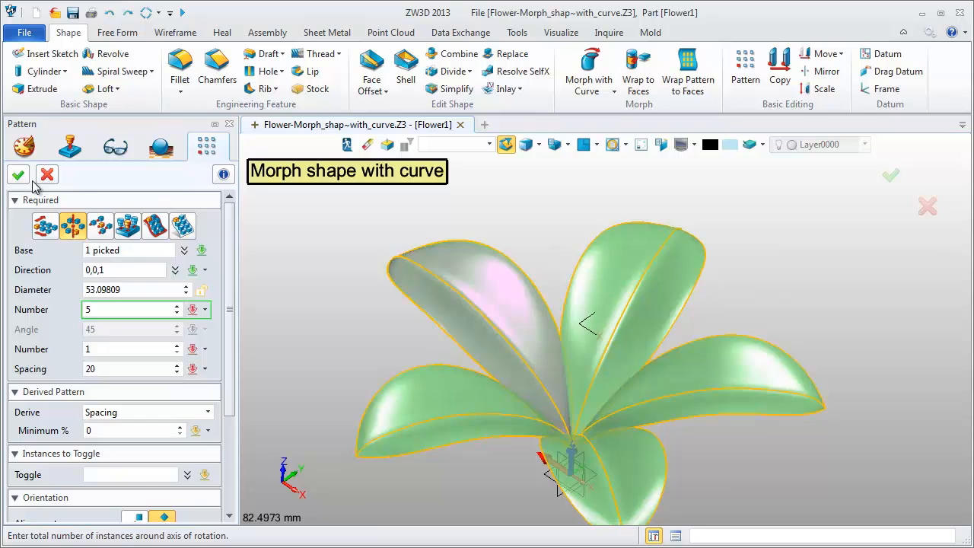
{"action": "left_click", "coordinate": [18, 174]}
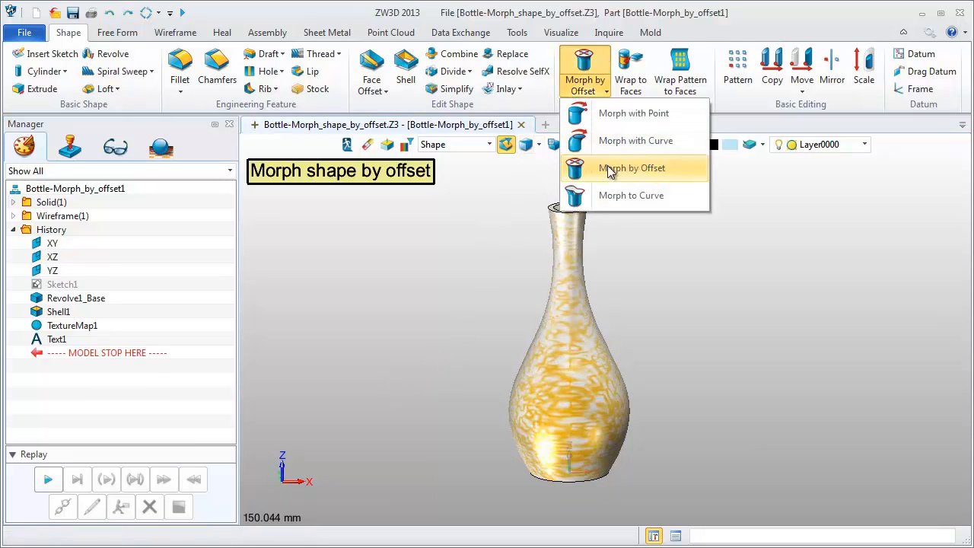
Offset-morph the vase rim curve e3 by -4 with influence 50, creating Morph7.
{"action": "left_click", "coordinate": [631, 168]}
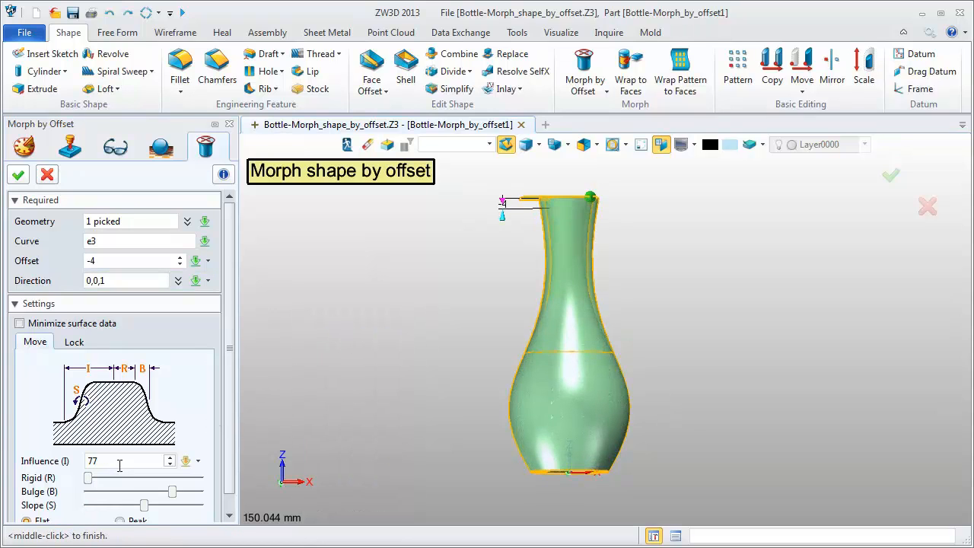
{"action": "left_click", "coordinate": [126, 460]}
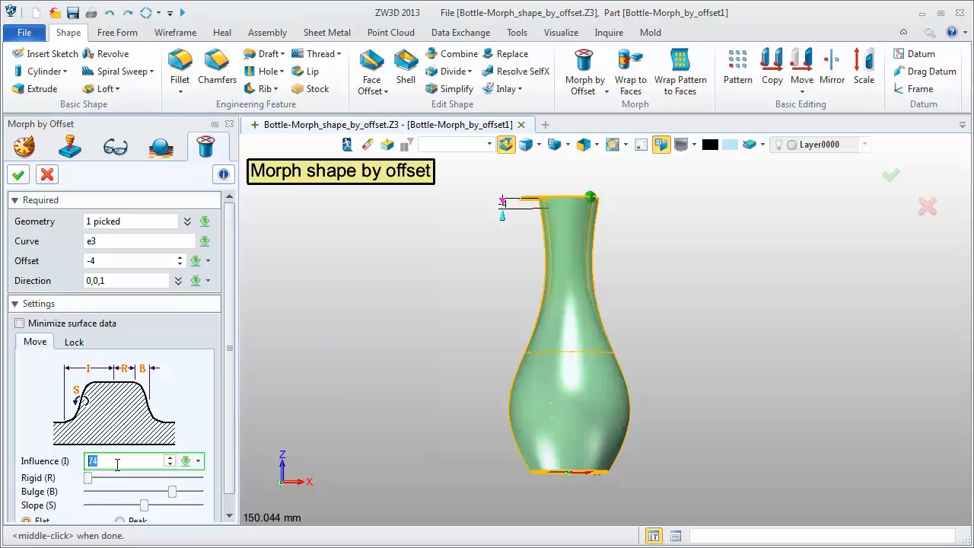
{"action": "type", "text": "50"}
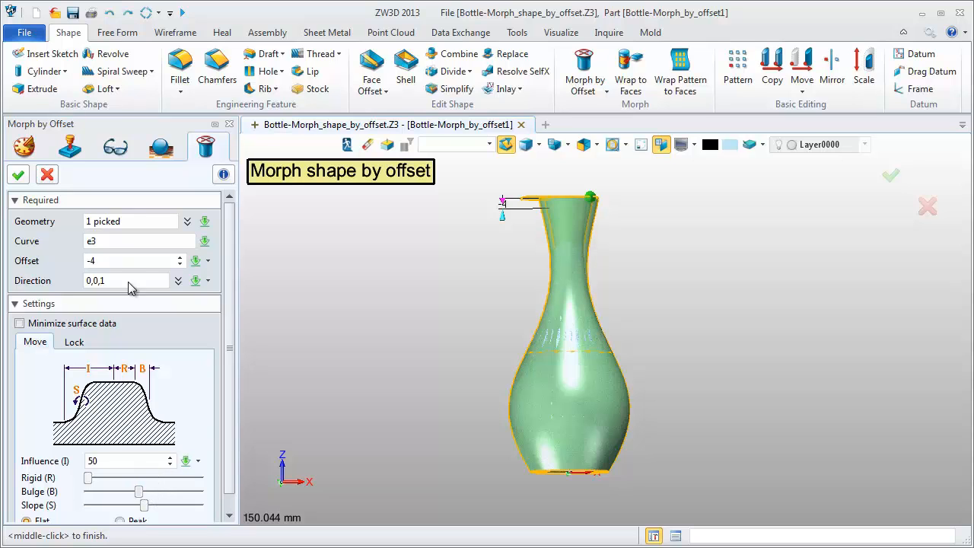
{"action": "left_click", "coordinate": [18, 174]}
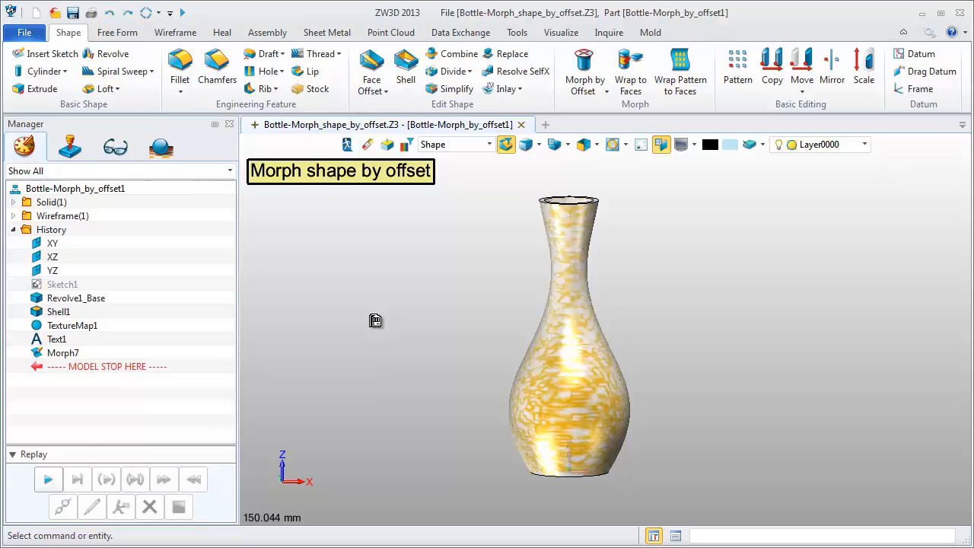
Apply Morph by Offset to the vase's bottom edge e2 with offset 6 and influence 75.
{"action": "left_click", "coordinate": [585, 91]}
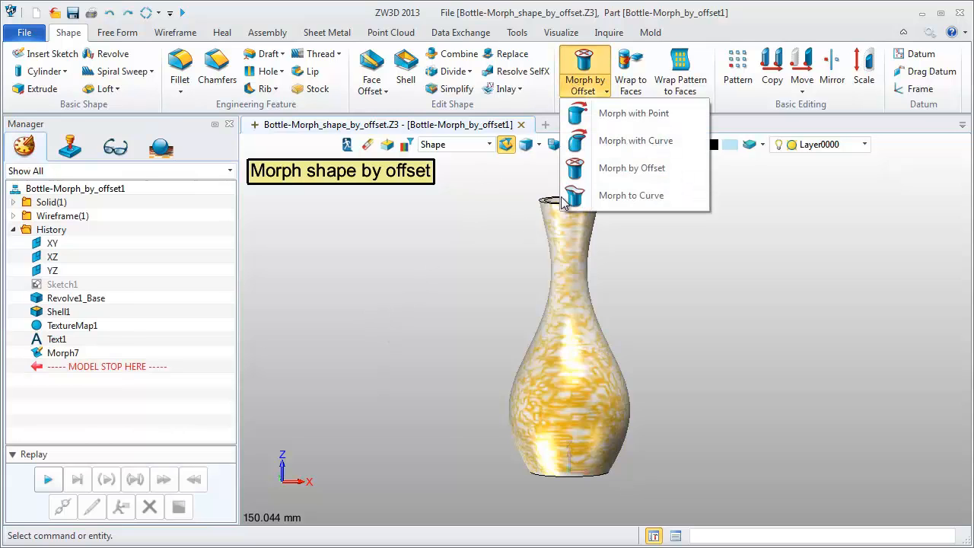
{"action": "left_click", "coordinate": [632, 168]}
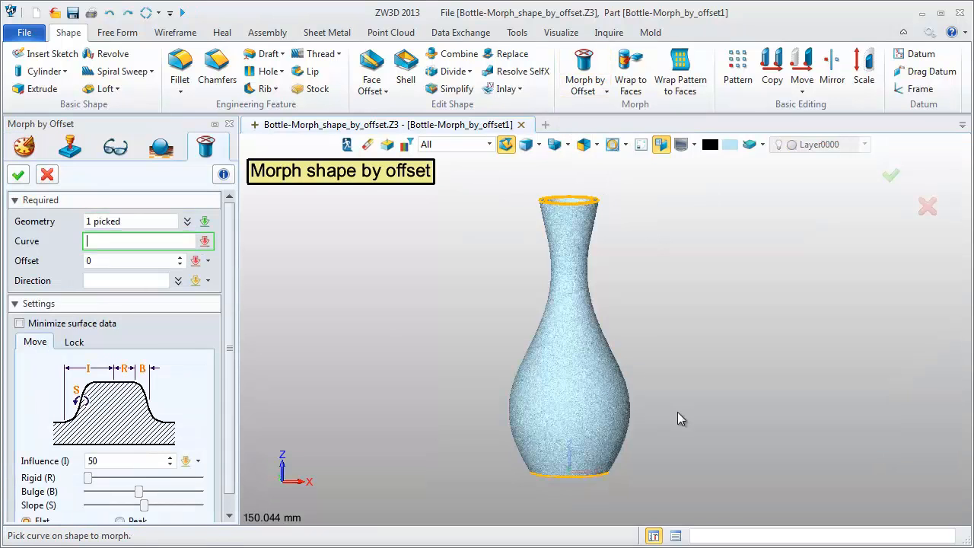
{"action": "left_click", "coordinate": [571, 470]}
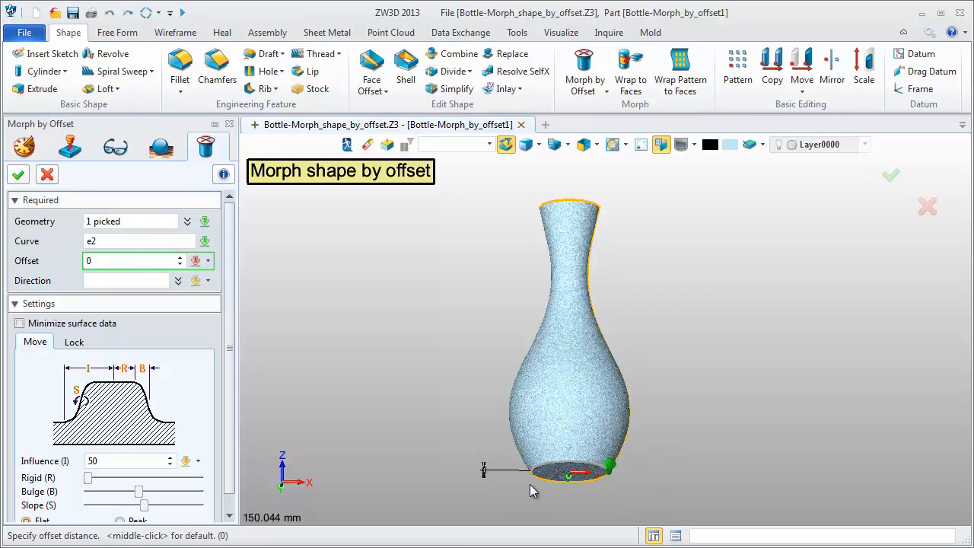
{"action": "left_click", "coordinate": [125, 281]}
{"action": "type", "text": "6"}
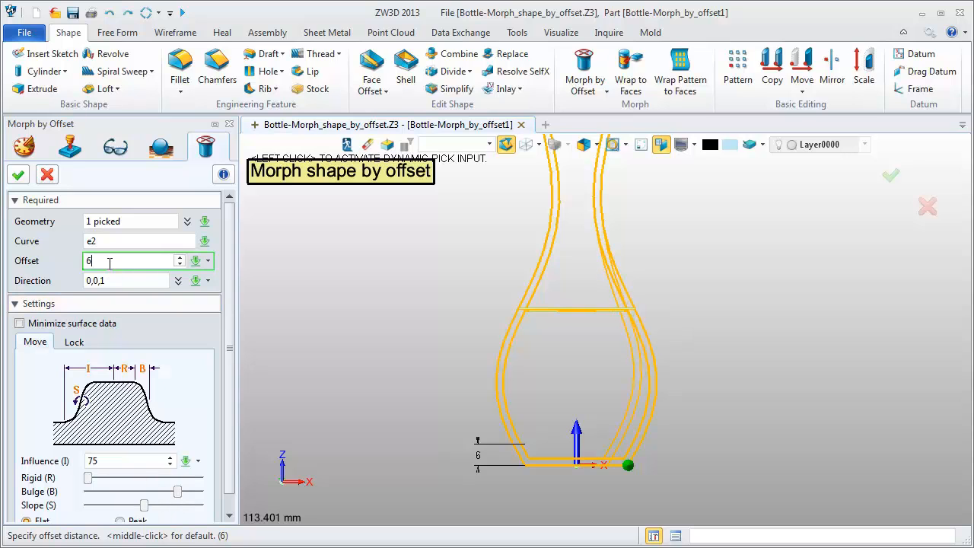
{"action": "left_click", "coordinate": [18, 174]}
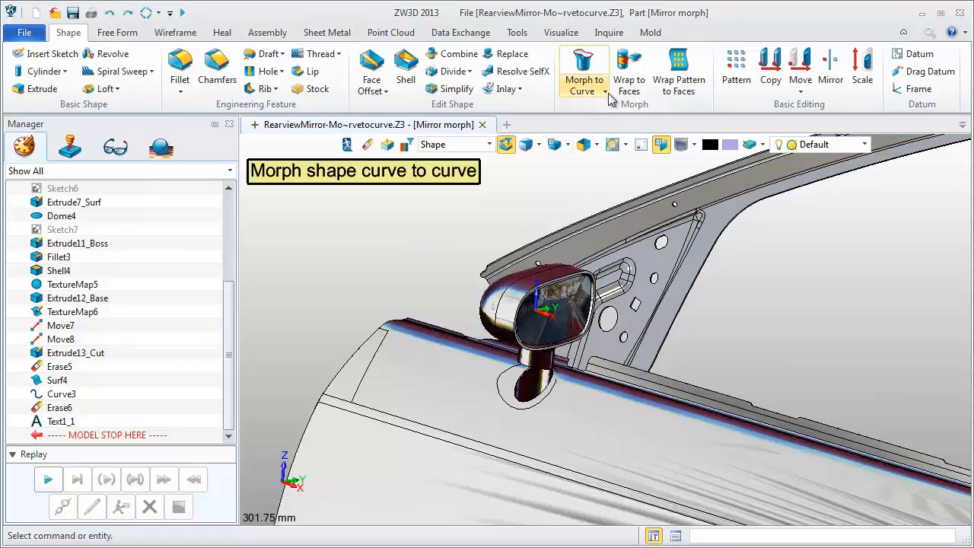
Morph the mirror from its source curve onto the destination curve, then orbit to inspect Morph4.
{"action": "left_click", "coordinate": [602, 97]}
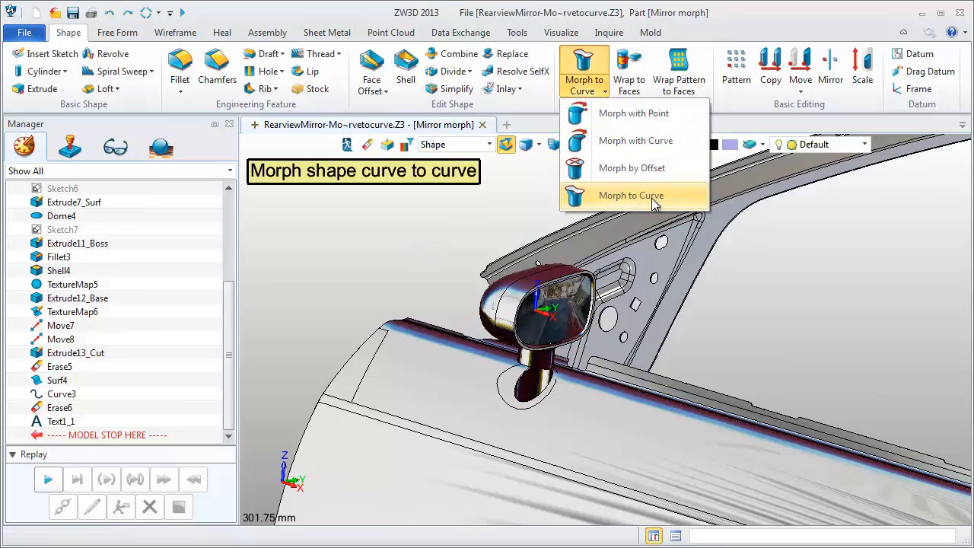
{"action": "left_click", "coordinate": [631, 194]}
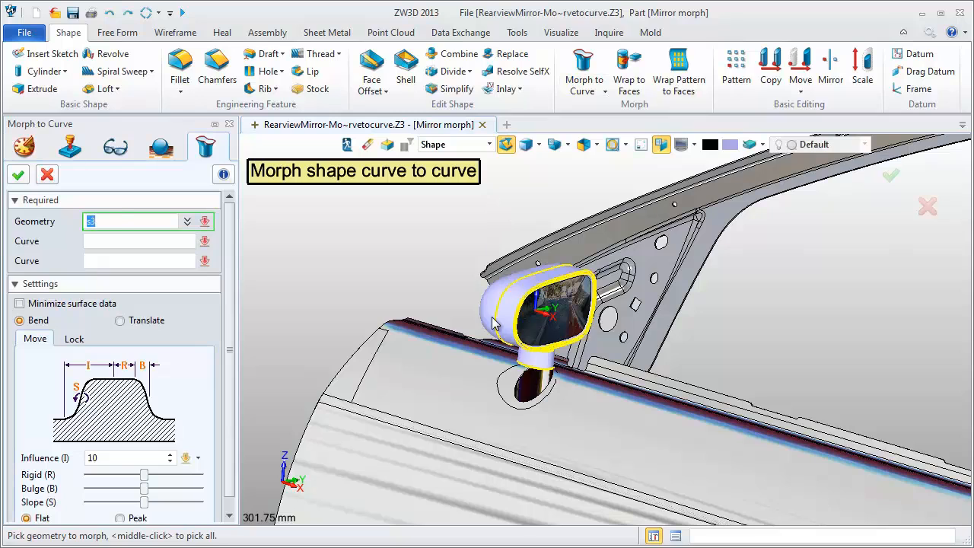
{"action": "left_click", "coordinate": [533, 312]}
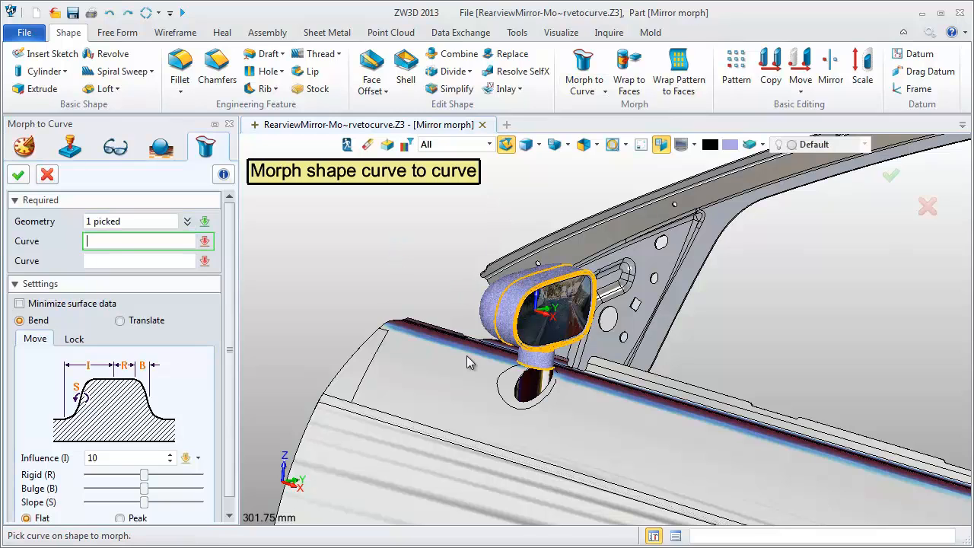
{"action": "left_click", "coordinate": [540, 286]}
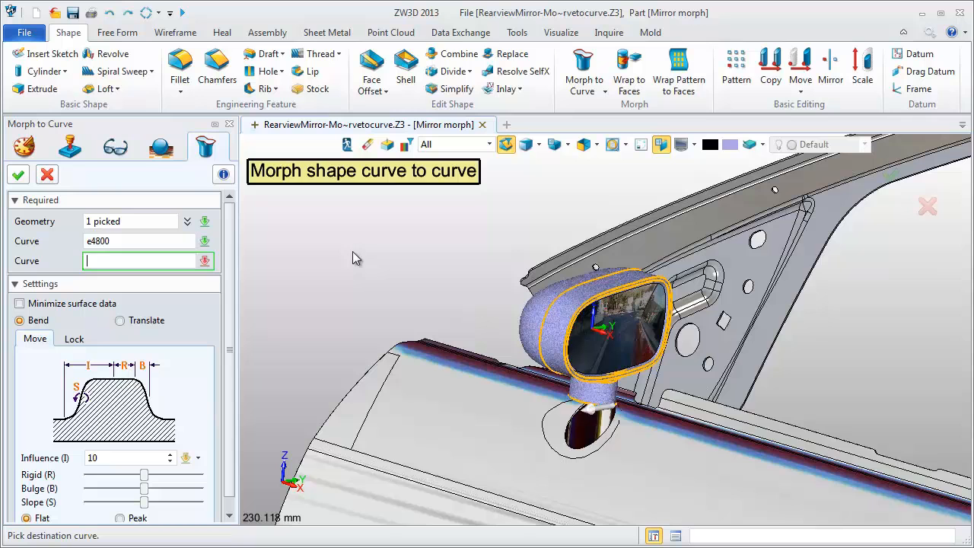
{"action": "left_click", "coordinate": [602, 430]}
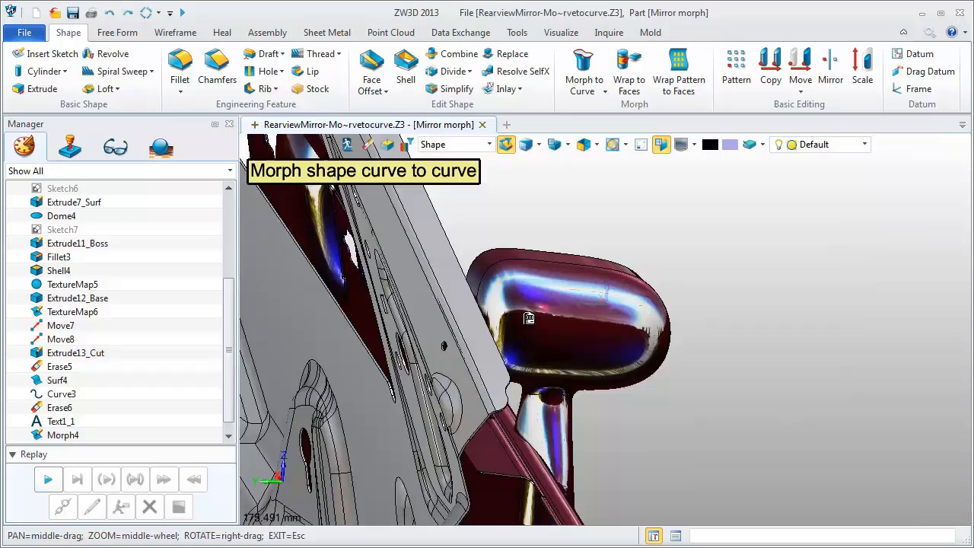
{"action": "left_click_drag", "start_coordinate": [529, 320], "coordinate": [658, 324]}
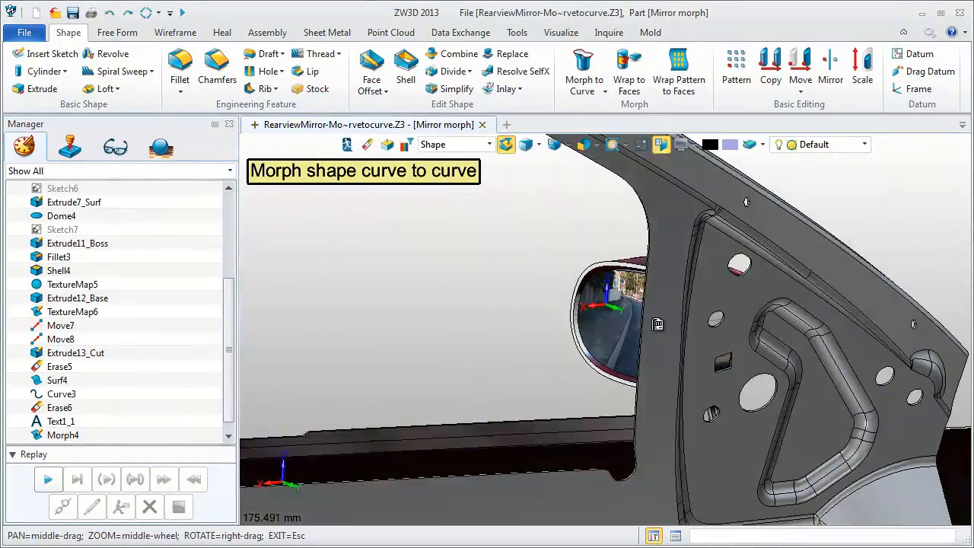
{"action": "left_click_drag", "start_coordinate": [658, 325], "coordinate": [744, 332]}
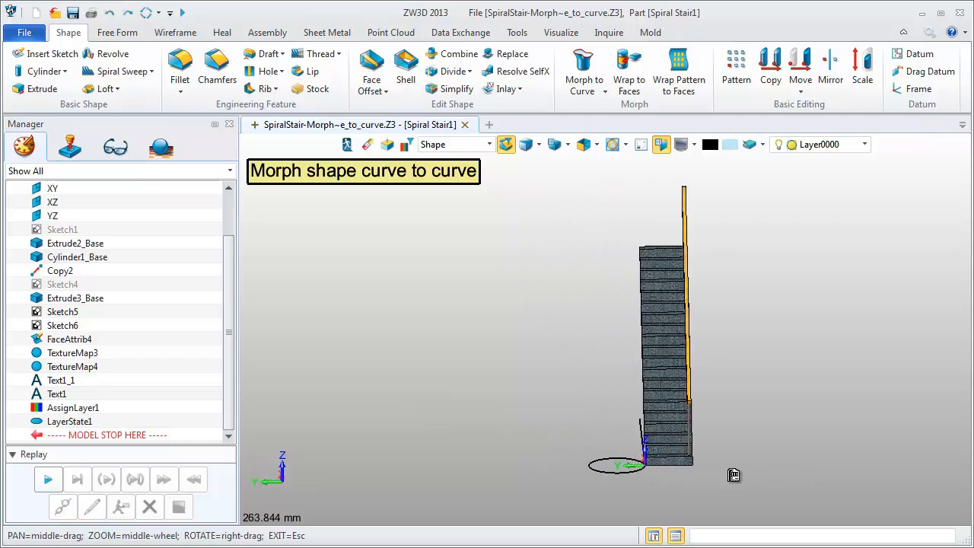
Bend the 22 stair bodies with Morph to Curve, influence 400 and raised rigidity.
{"action": "left_click_drag", "start_coordinate": [647, 457], "coordinate": [501, 437]}
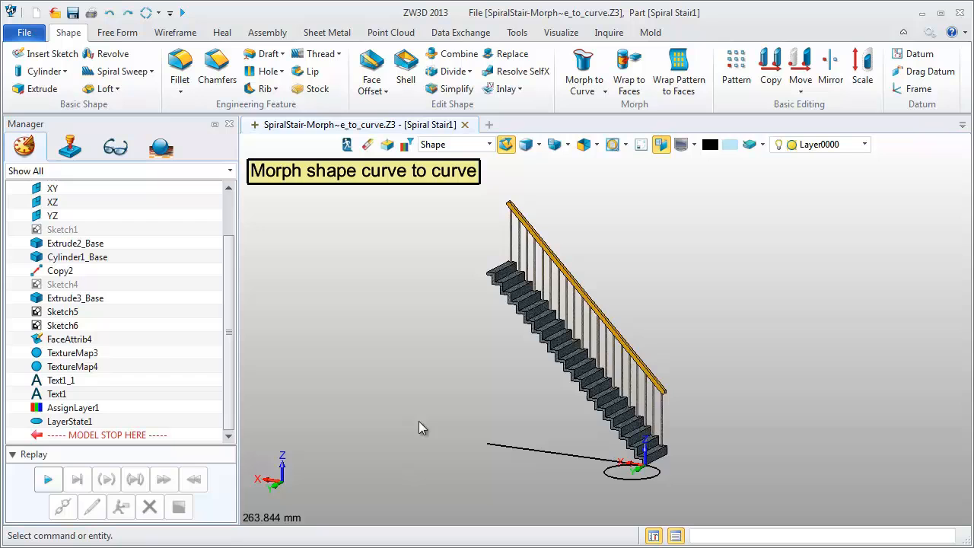
{"action": "left_click", "coordinate": [584, 65]}
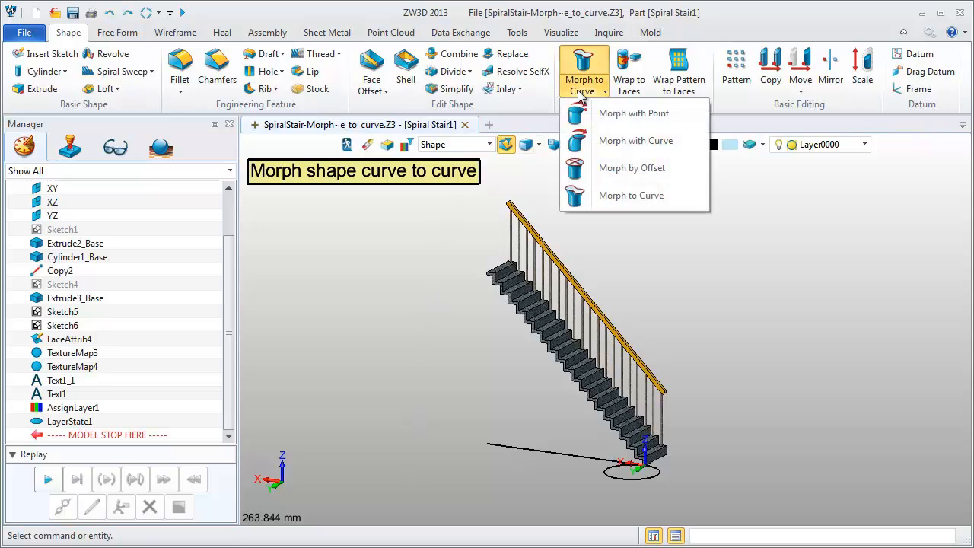
{"action": "left_click", "coordinate": [631, 195]}
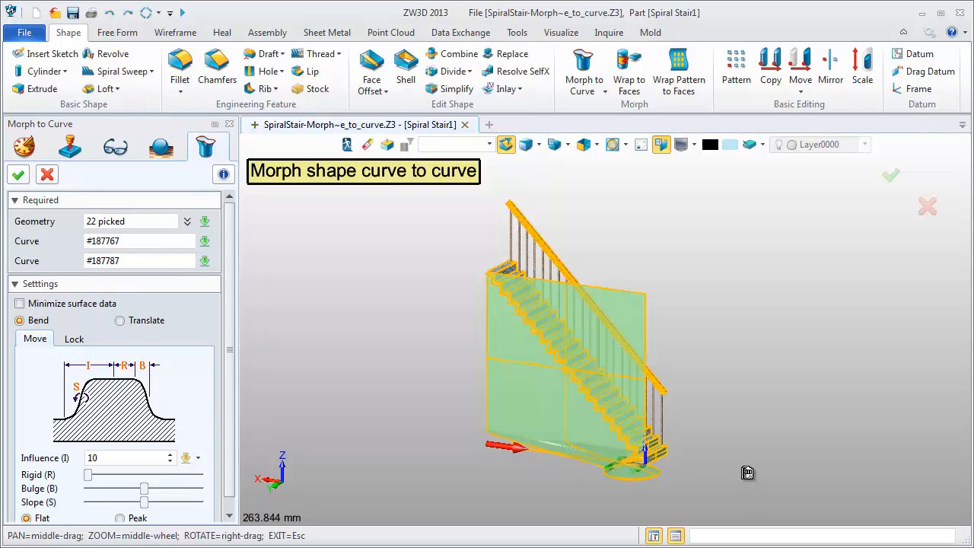
{"action": "left_click_drag", "start_coordinate": [748, 472], "coordinate": [609, 474]}
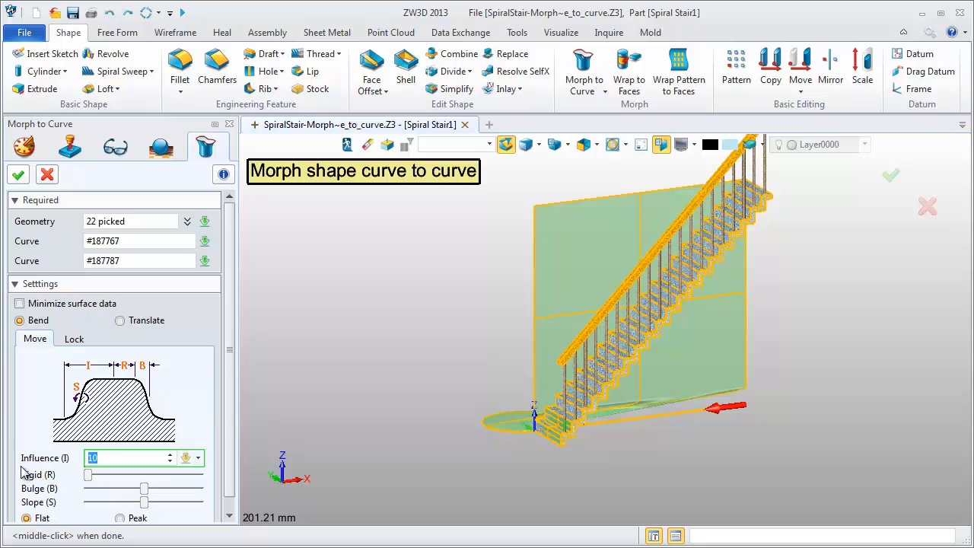
{"action": "type", "text": "400"}
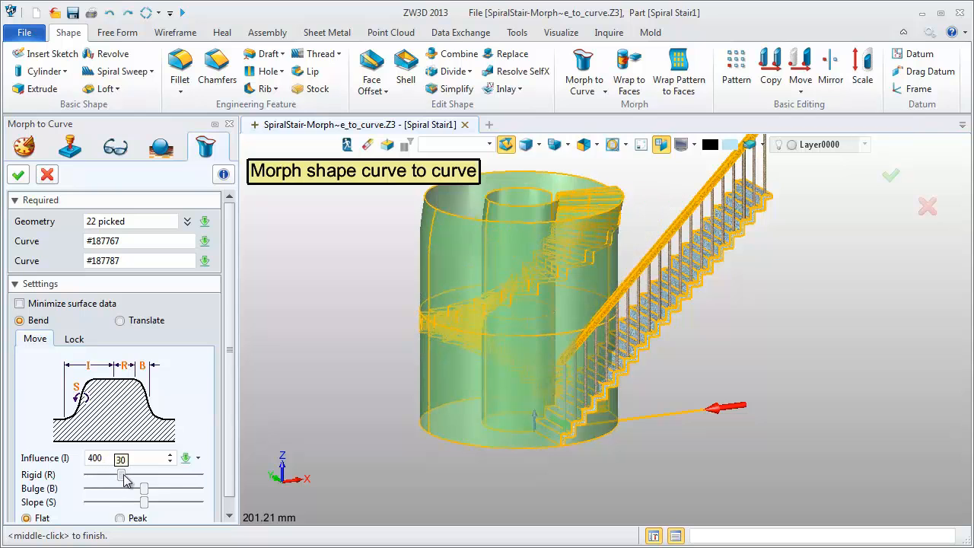
{"action": "left_click_drag", "start_coordinate": [124, 476], "coordinate": [136, 476]}
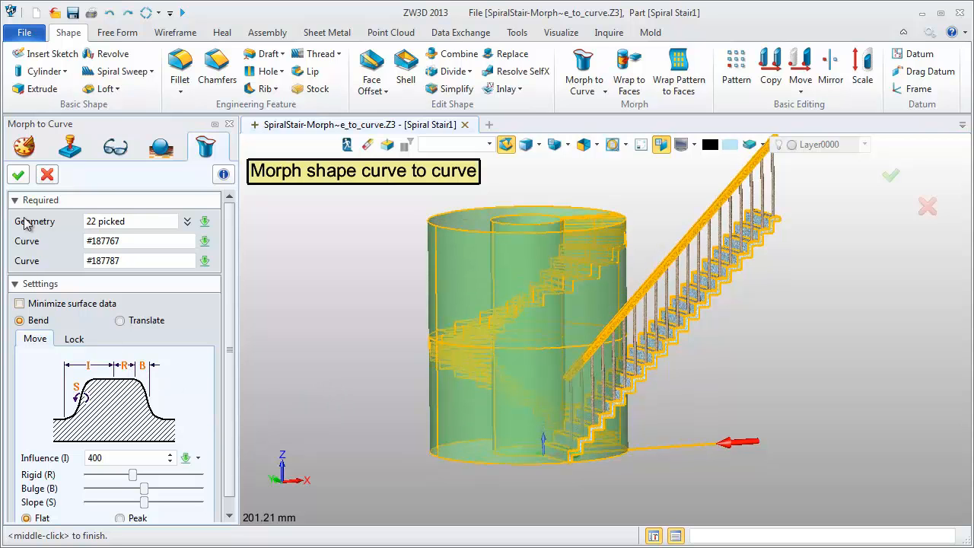
{"action": "left_click", "coordinate": [18, 175]}
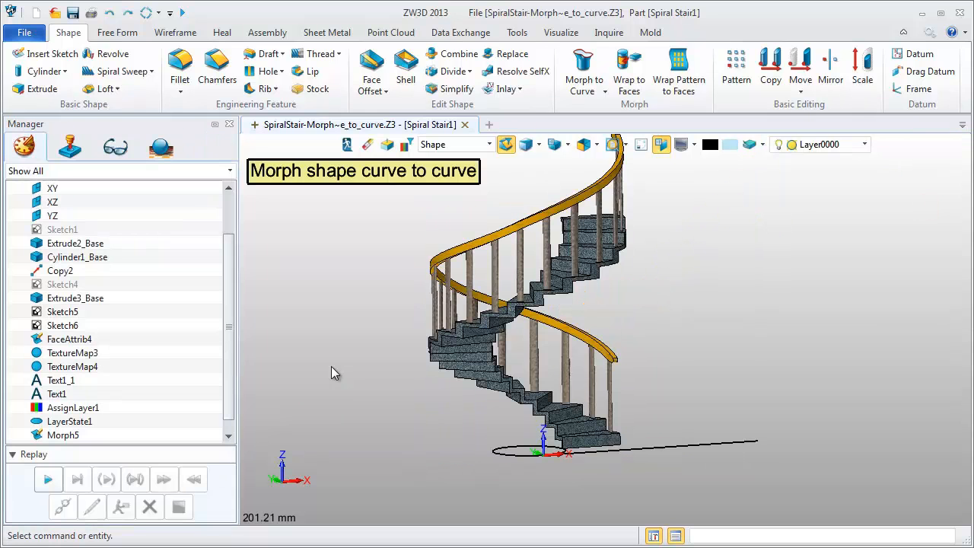